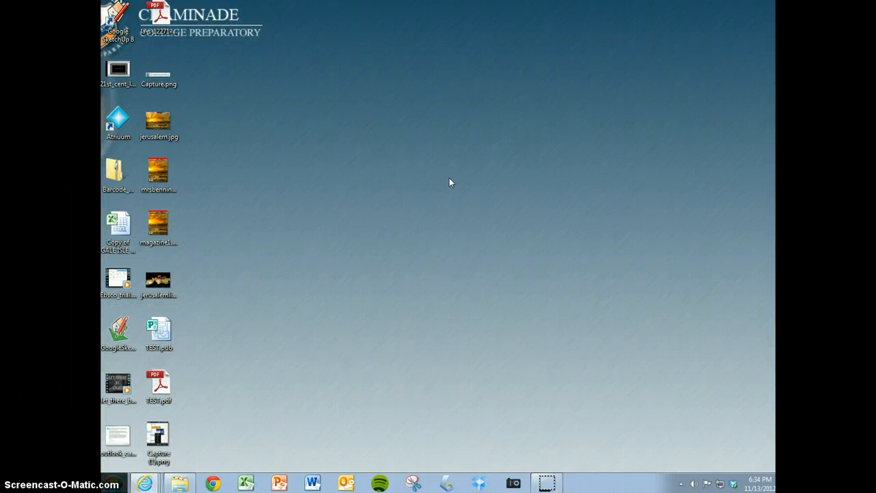
Search the Windows 7 Start menu for 'publisher' to locate Microsoft Publisher 2010
click(403, 159)
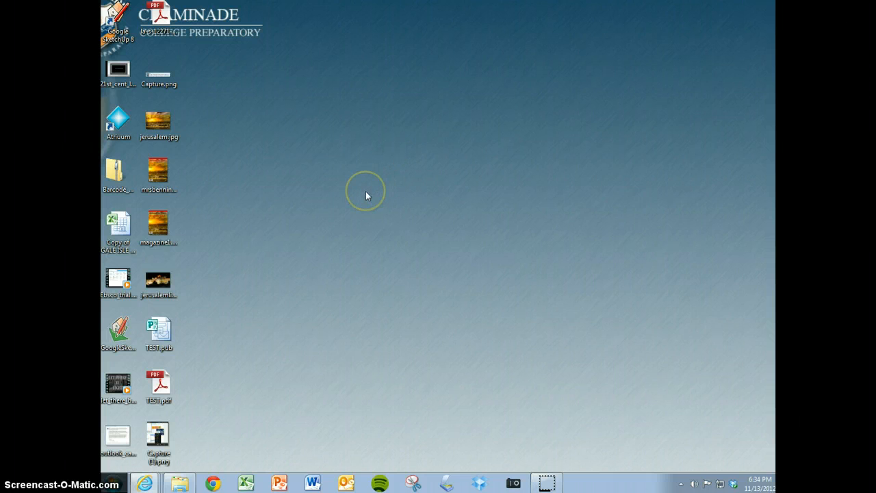
mouse_move(316, 293)
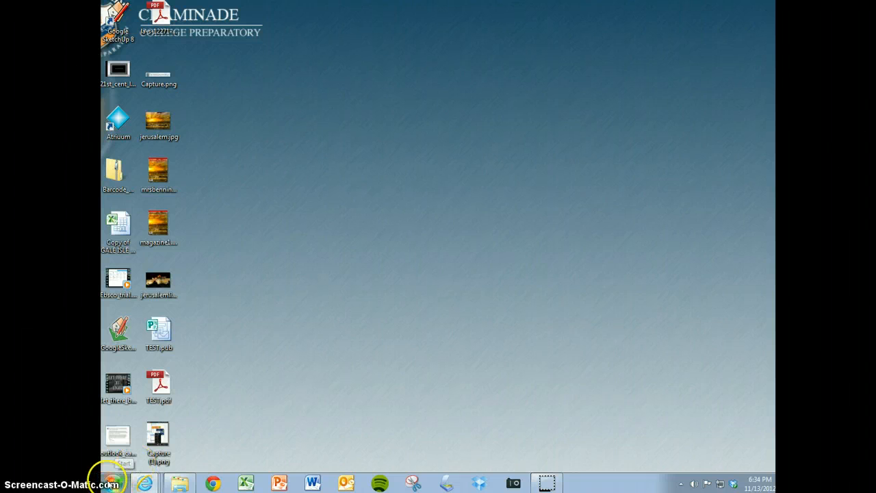
click(113, 483)
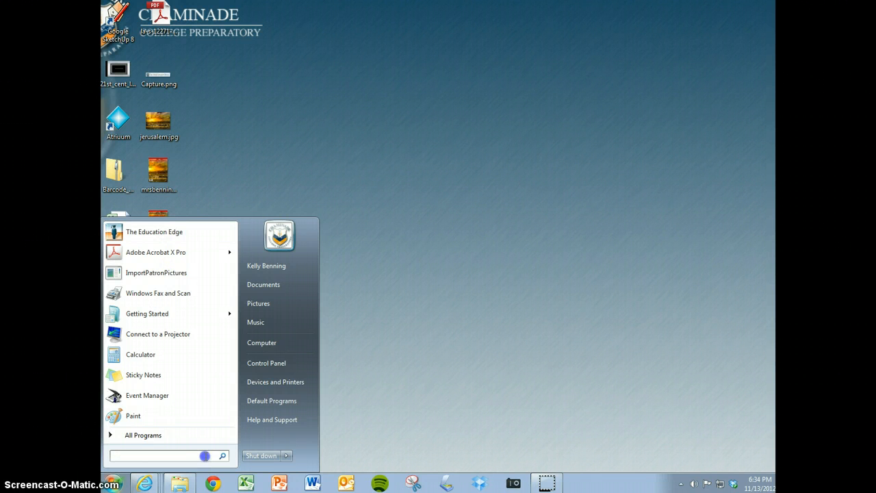
text(publisher)
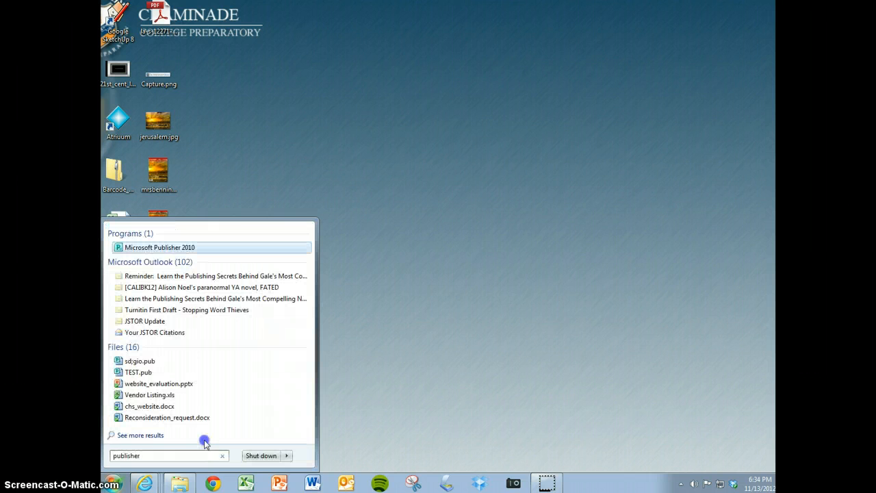
mouse_move(164, 247)
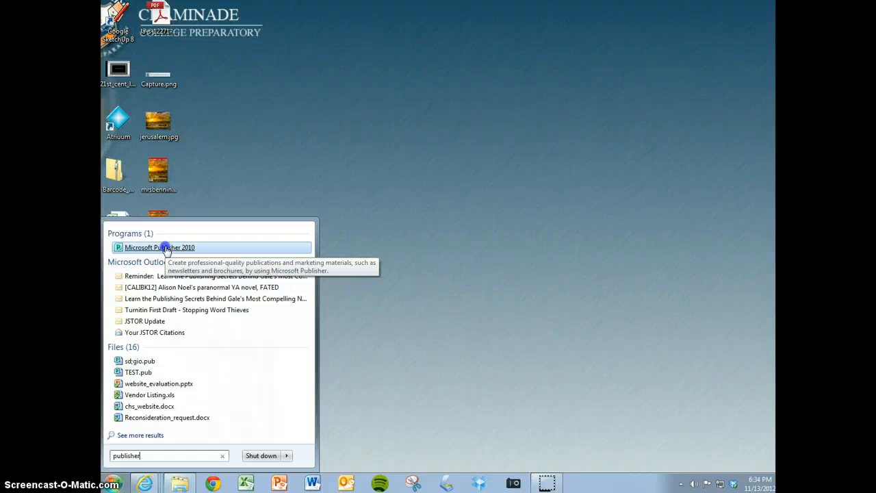
Launch Publisher 2010 and pick the Banded newsletter template with a two-page spread
click(160, 247)
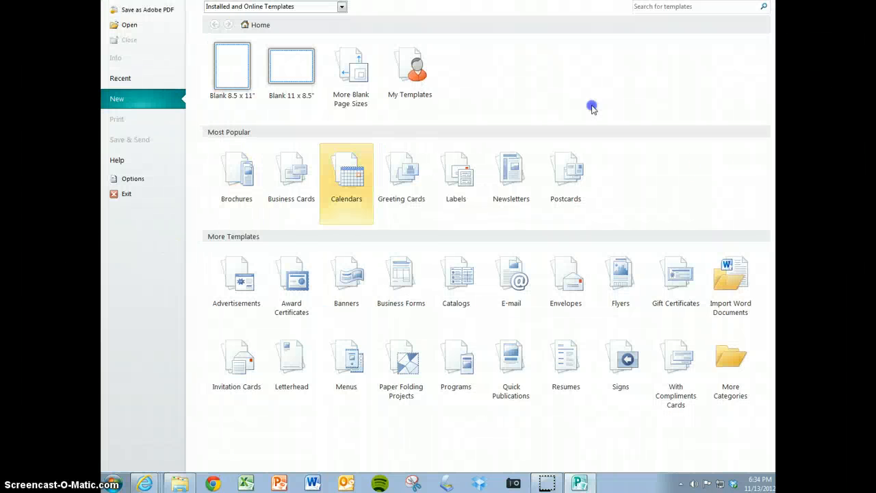
mouse_move(510, 171)
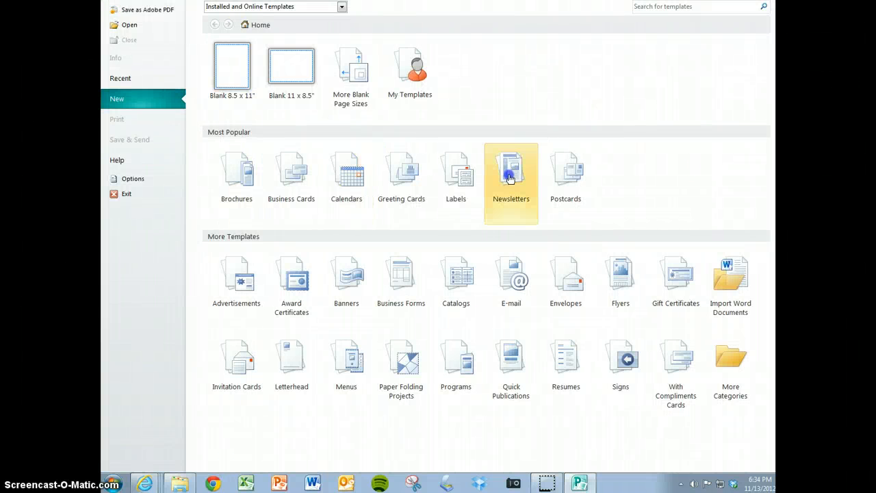
mouse_move(511, 169)
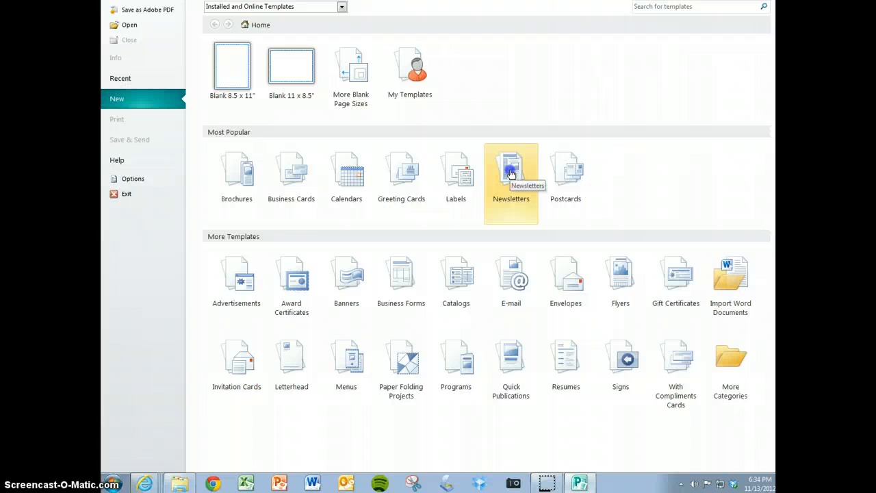
click(511, 172)
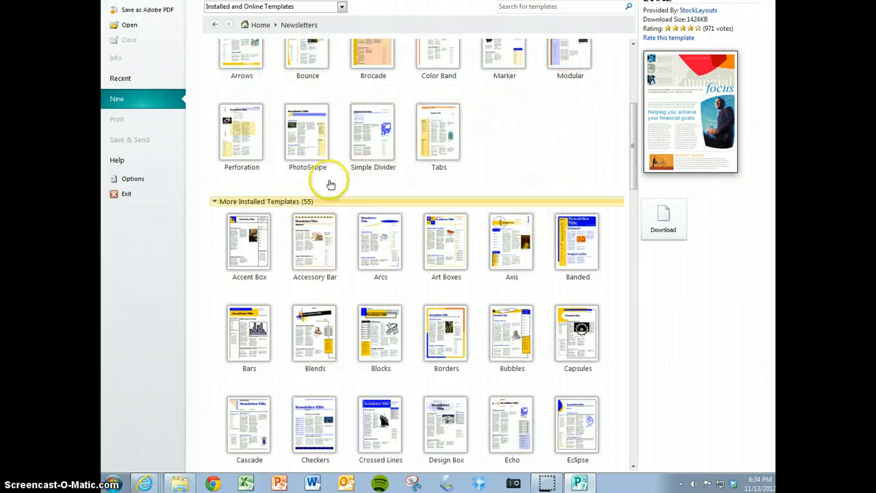
click(439, 132)
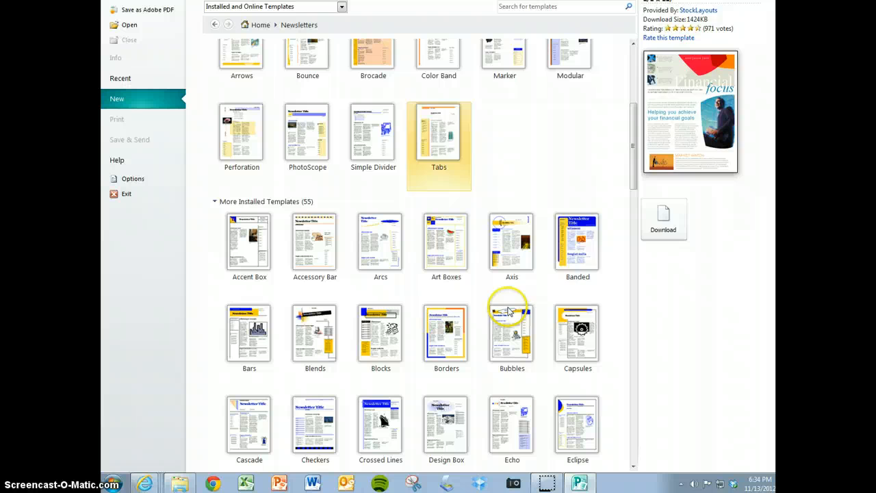
click(578, 243)
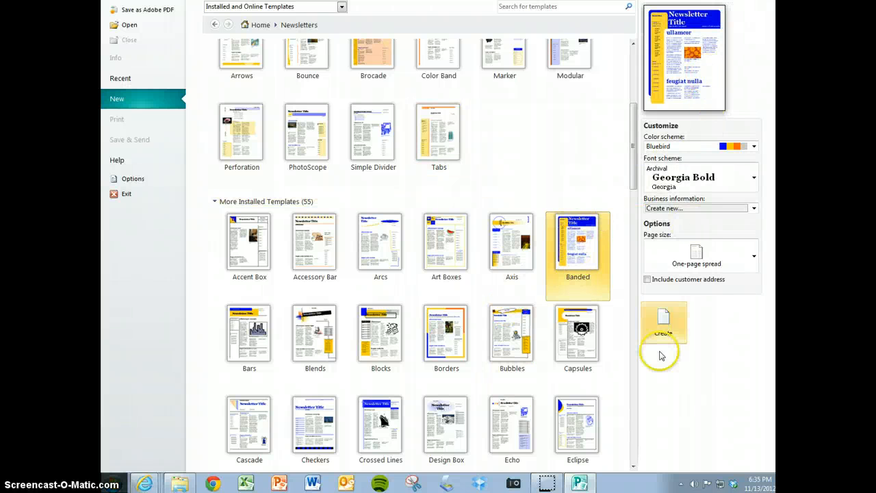
click(754, 255)
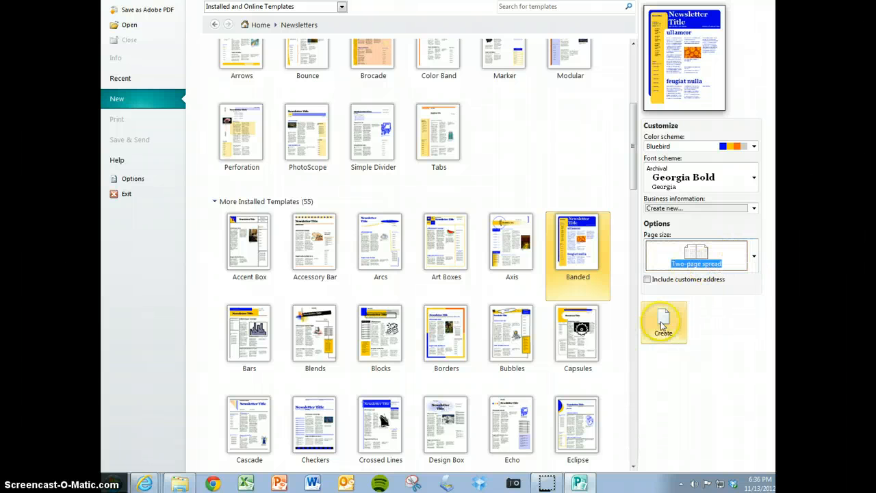
Create the blue Banded newsletter and view its publication Info page
click(663, 323)
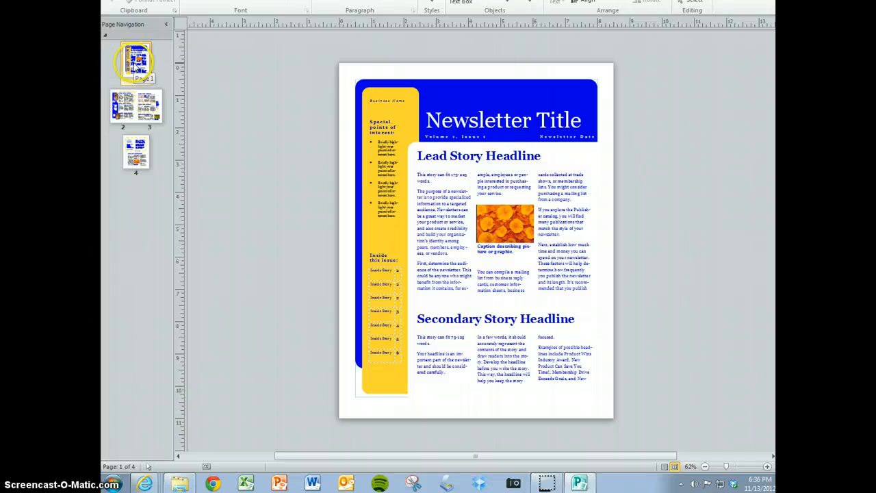
click(136, 107)
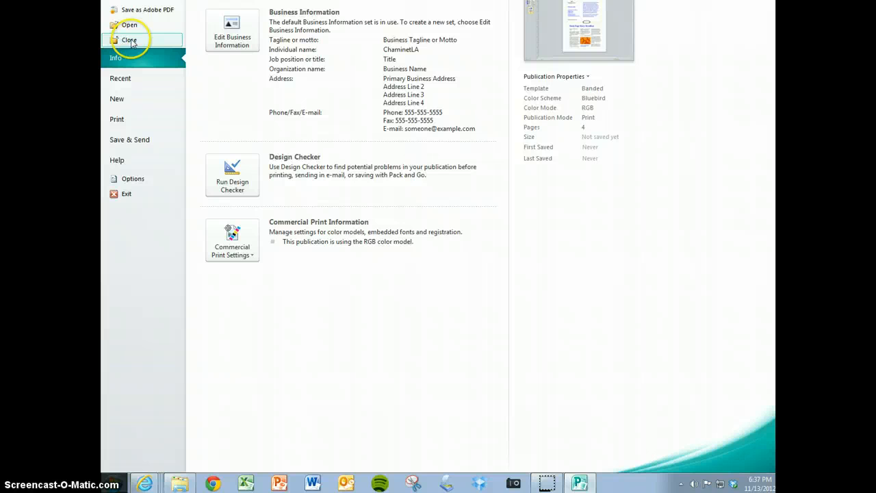
Close the unsaved newsletter without saving and recreate Banded in the Flow colour scheme
click(129, 40)
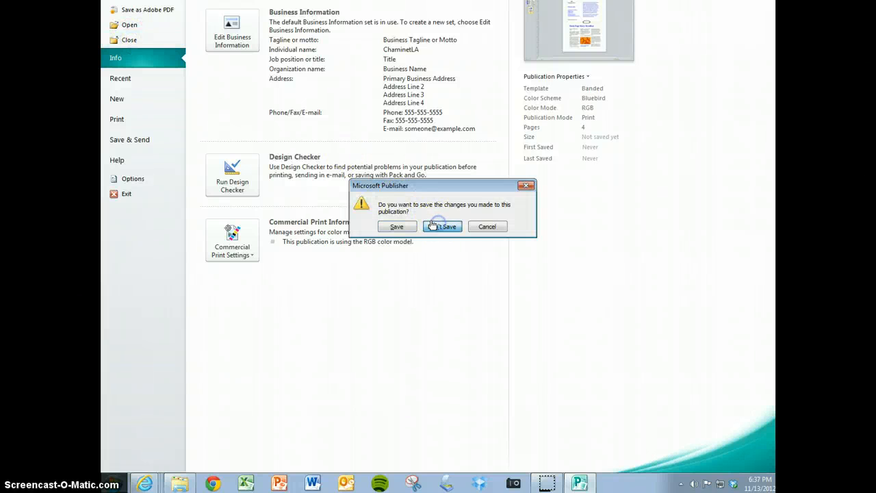
click(442, 227)
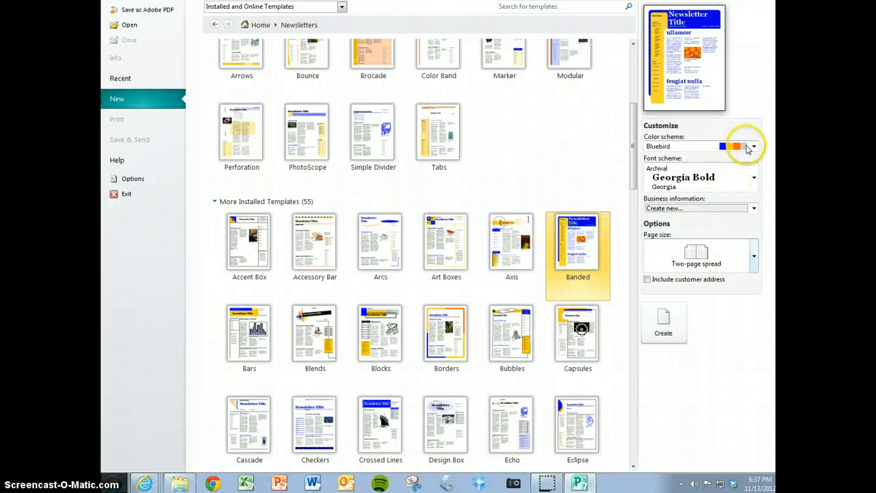
click(754, 146)
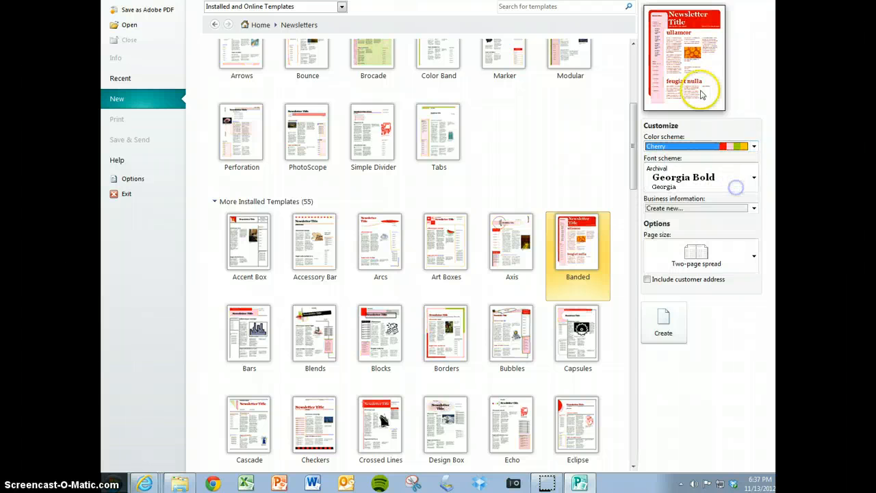
click(753, 146)
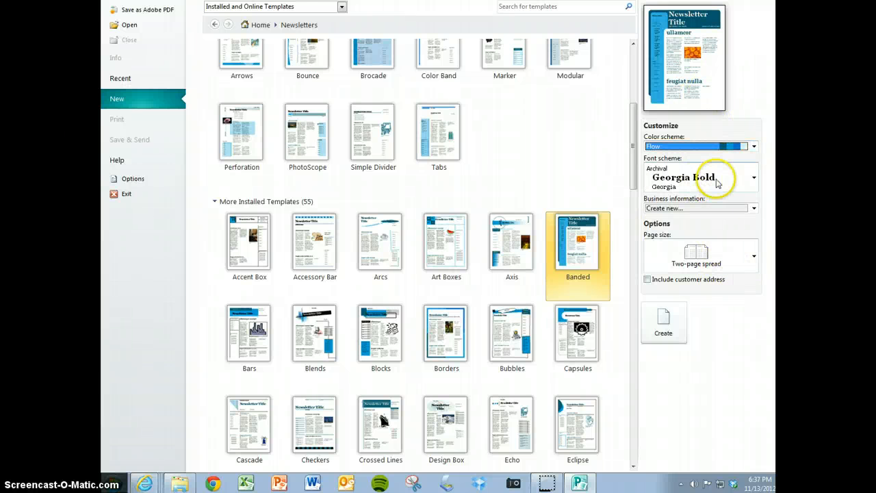
mouse_move(726, 277)
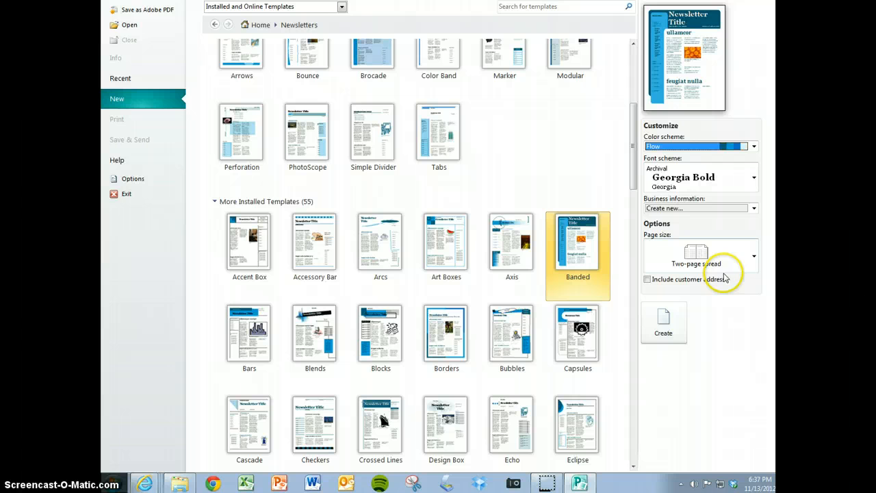
click(753, 256)
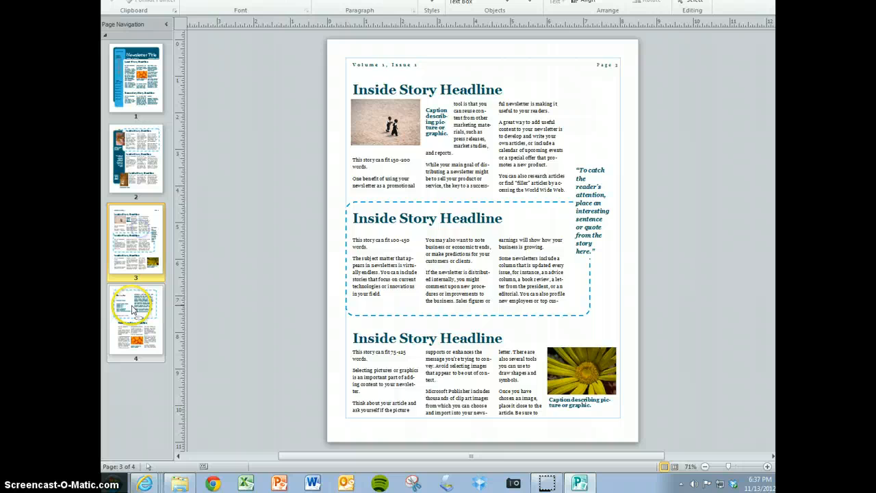
Browse the newsletter's back page, page 2 and front page through the page thumbnails
click(136, 321)
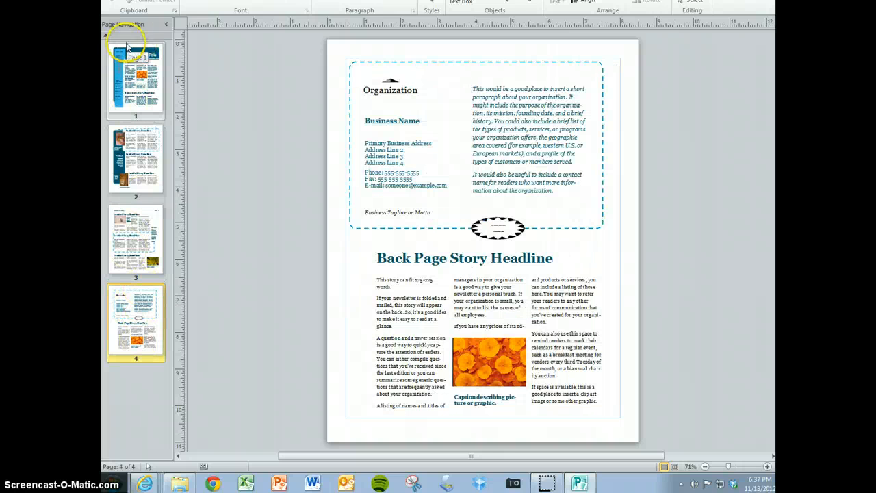
click(136, 159)
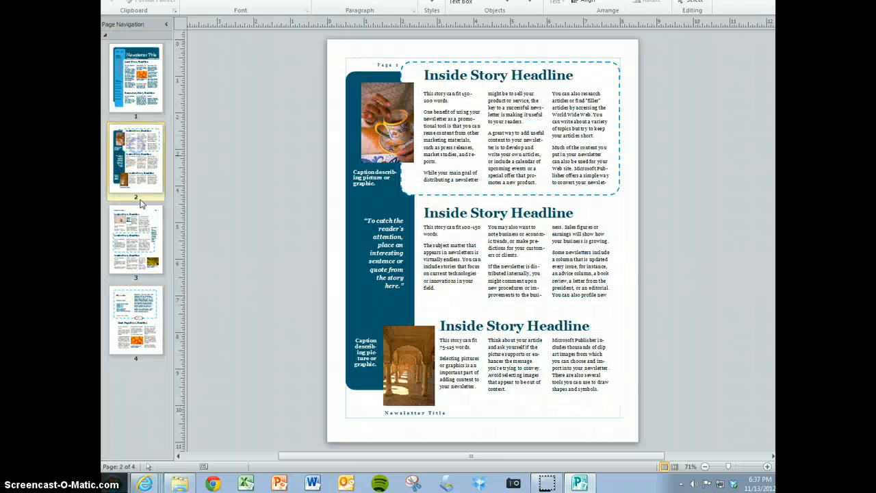
click(135, 77)
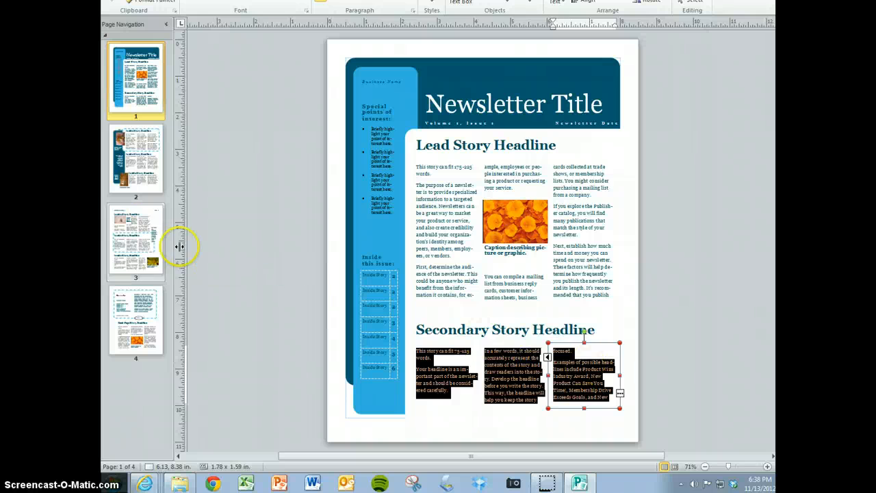
click(136, 159)
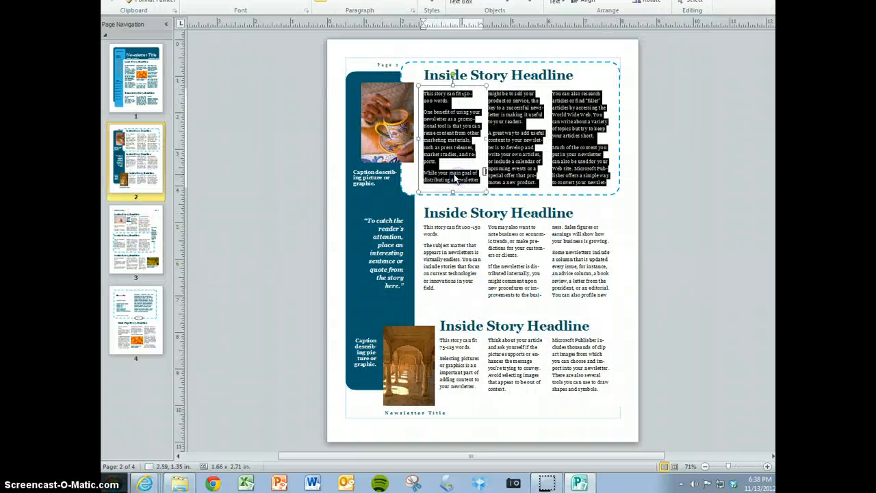
click(135, 79)
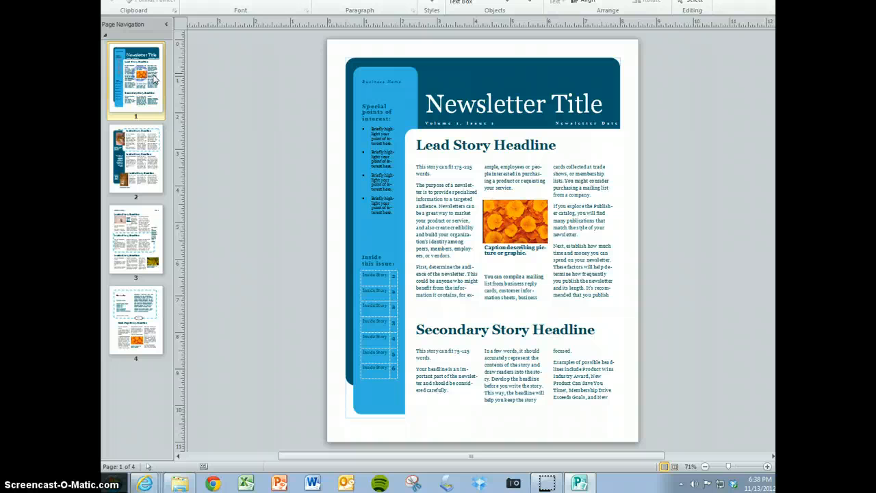
Replace the front-page newsletter title text with 'Jerusalem Times'
click(512, 104)
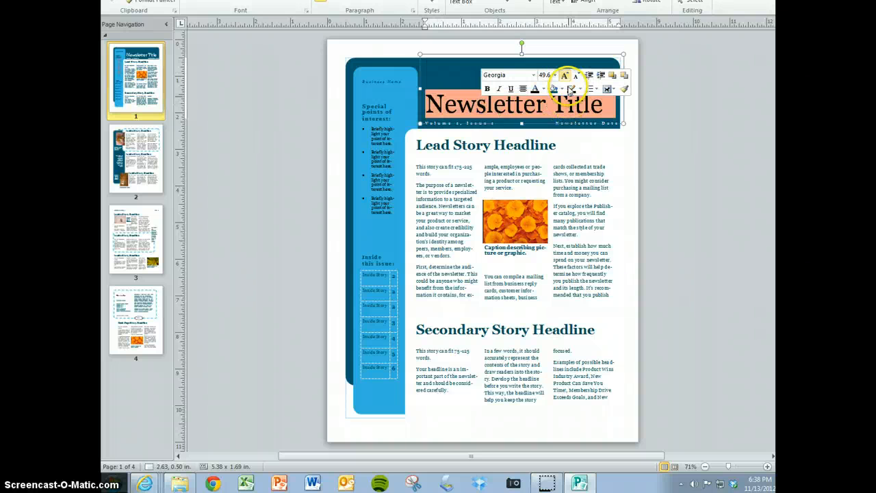
text(Jer)
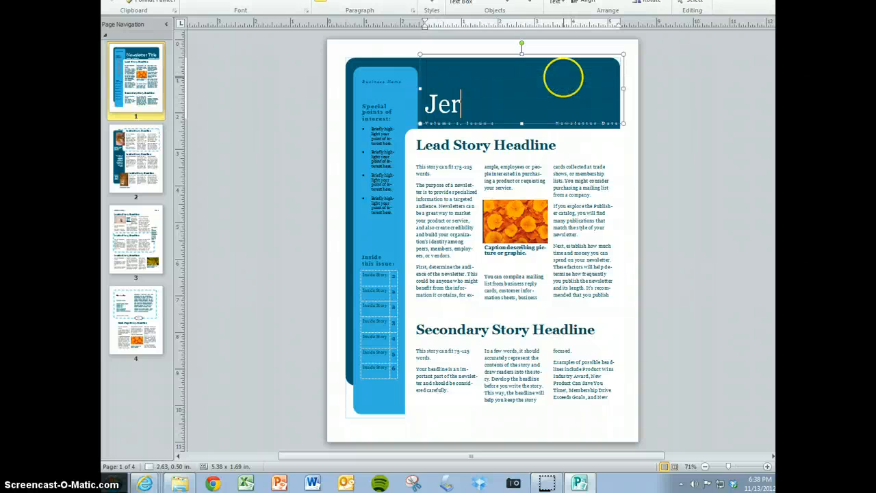
text(usalem)
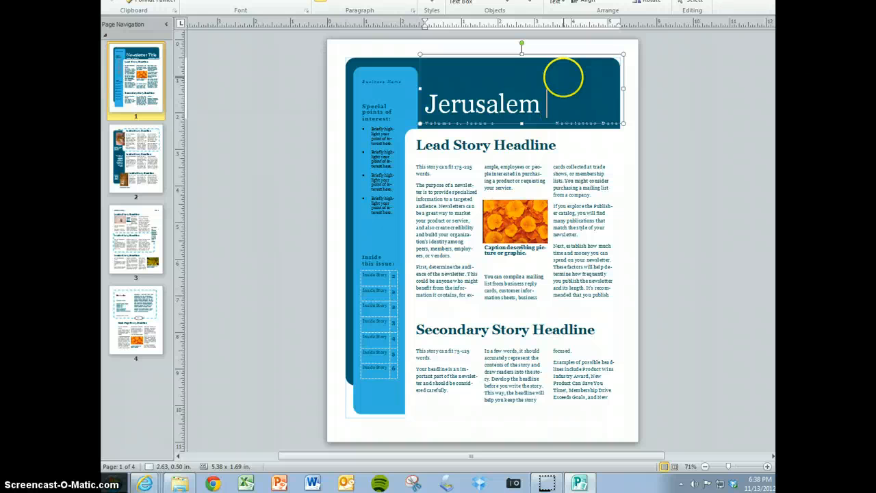
text(Times)
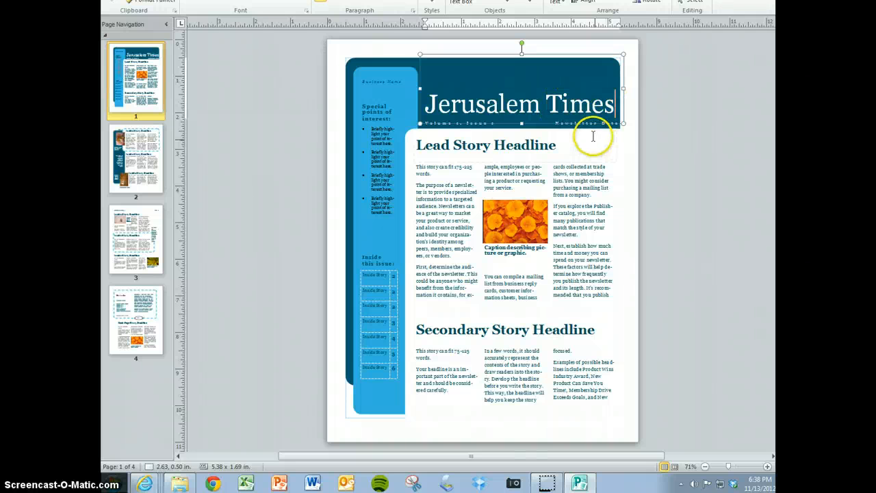
click(588, 124)
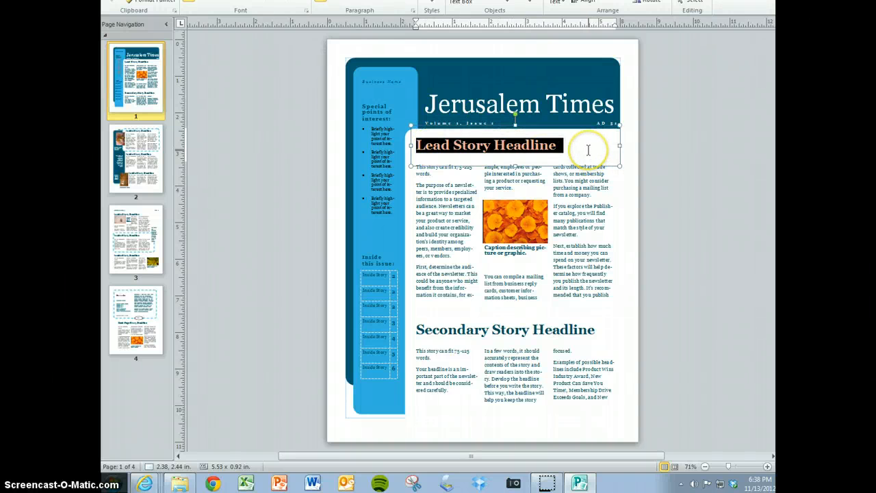
Type 'John's Head on a Platter!' into the lead story headline
text(John's He)
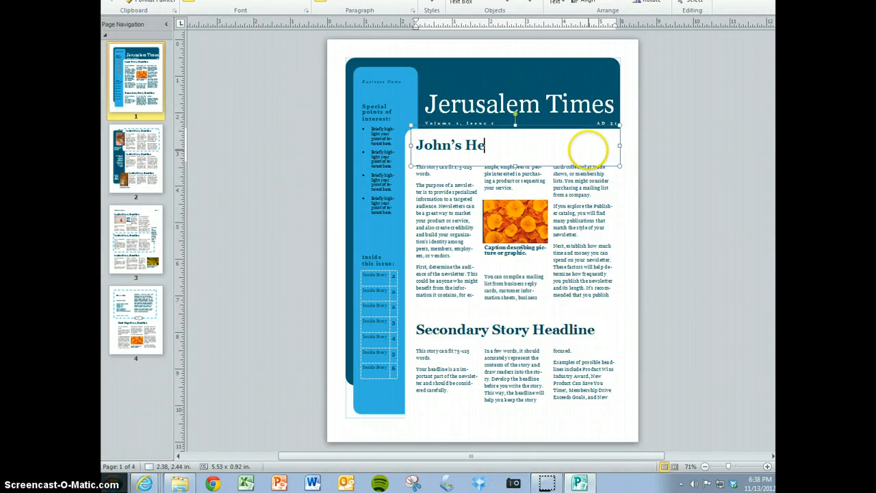
text(ad on a Pla)
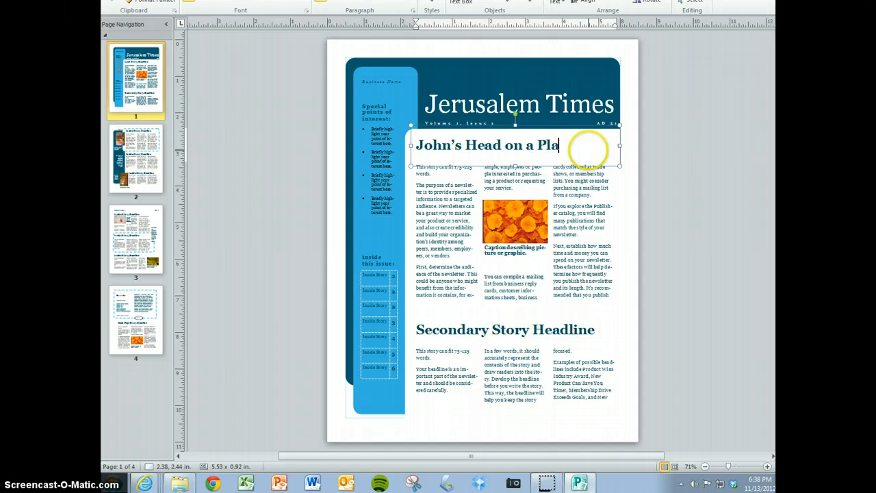
text(tter!)
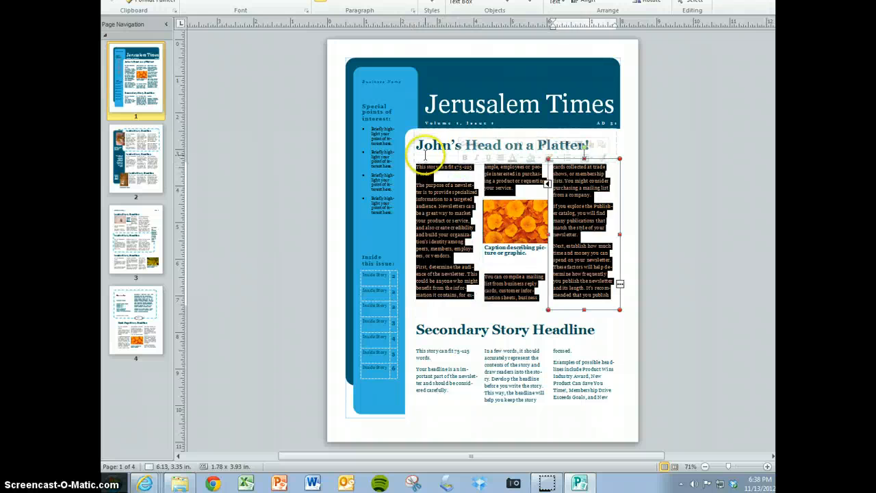
click(504, 274)
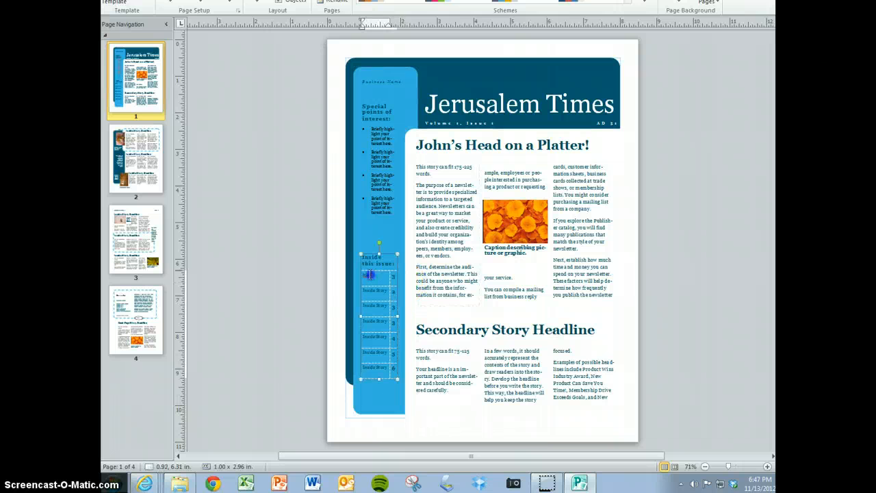
Edit the first 'Inside this issue' entry, check page 2, and return to the front page
click(370, 275)
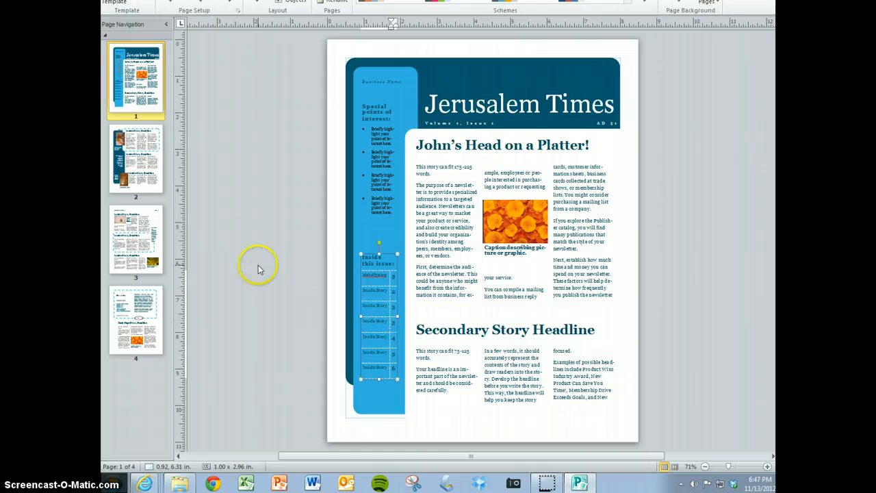
click(135, 159)
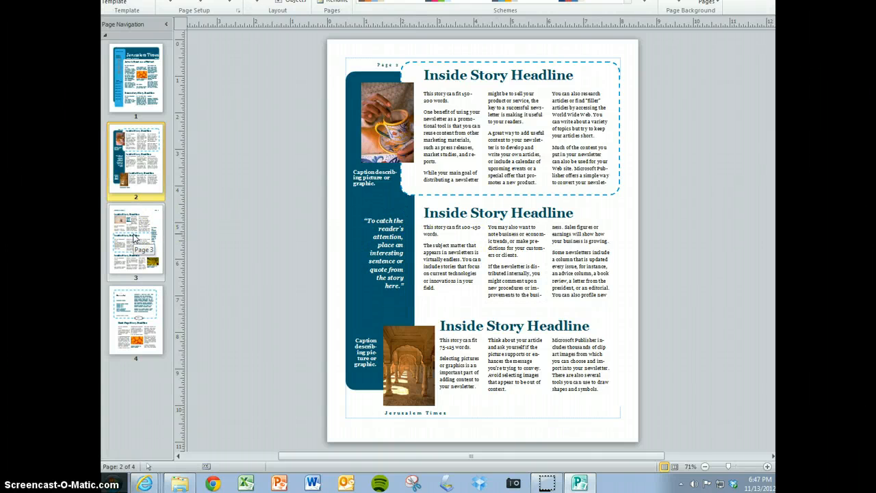
click(135, 240)
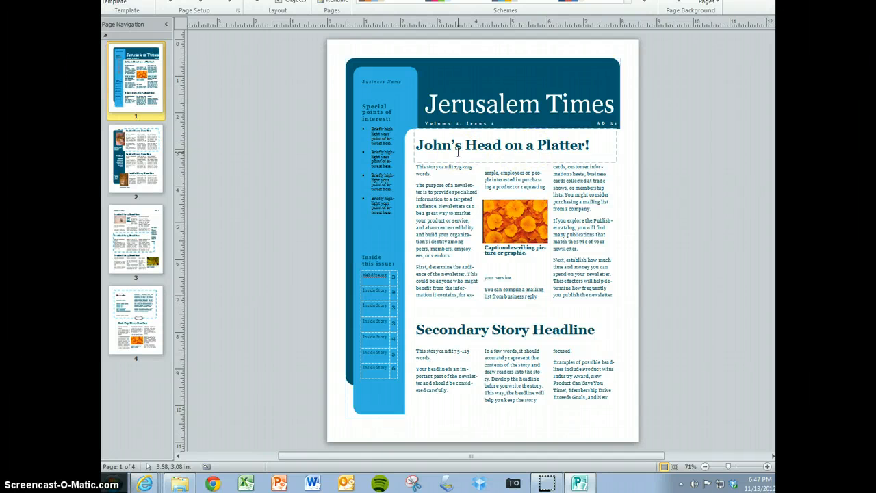
click(416, 96)
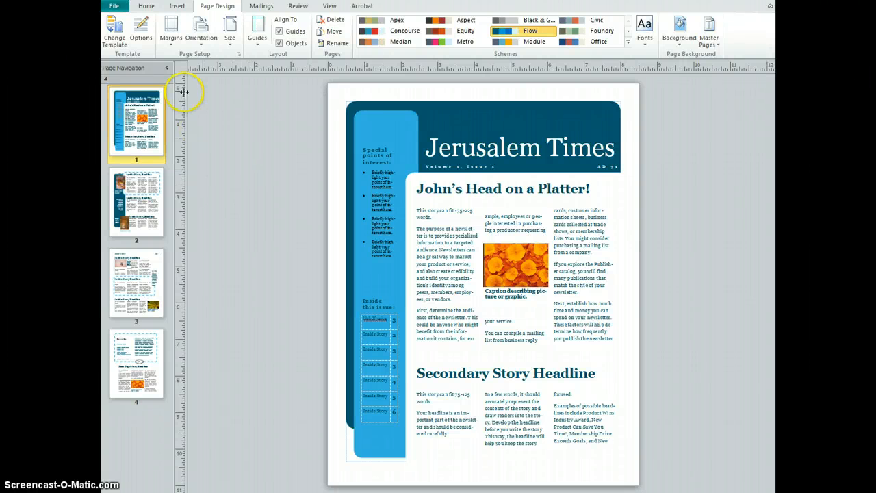
Choose Save as Adobe PDF from the File menu
click(114, 6)
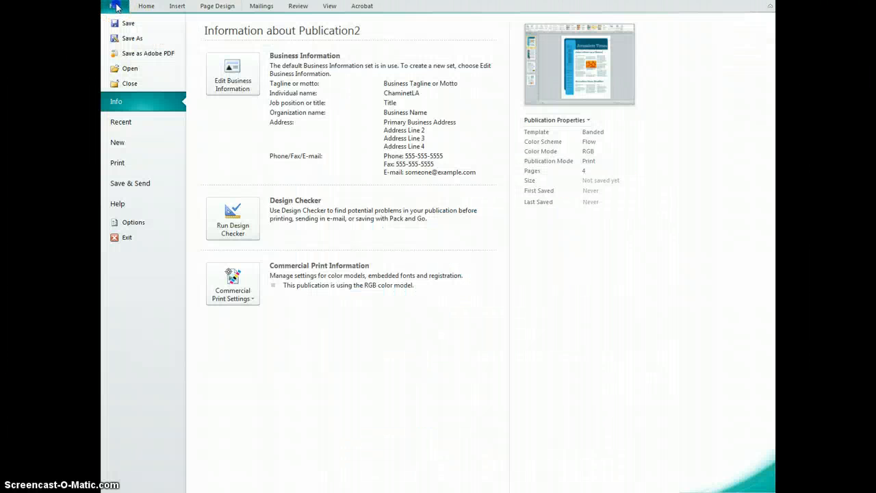
mouse_move(148, 53)
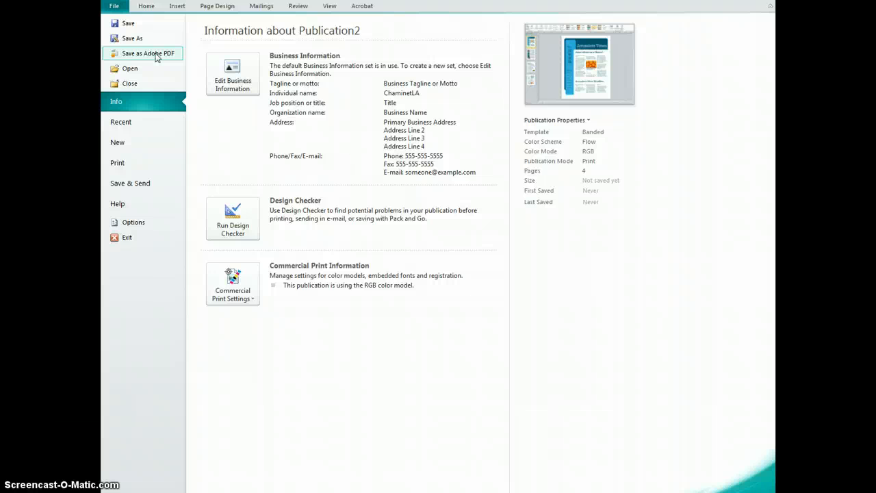
click(148, 53)
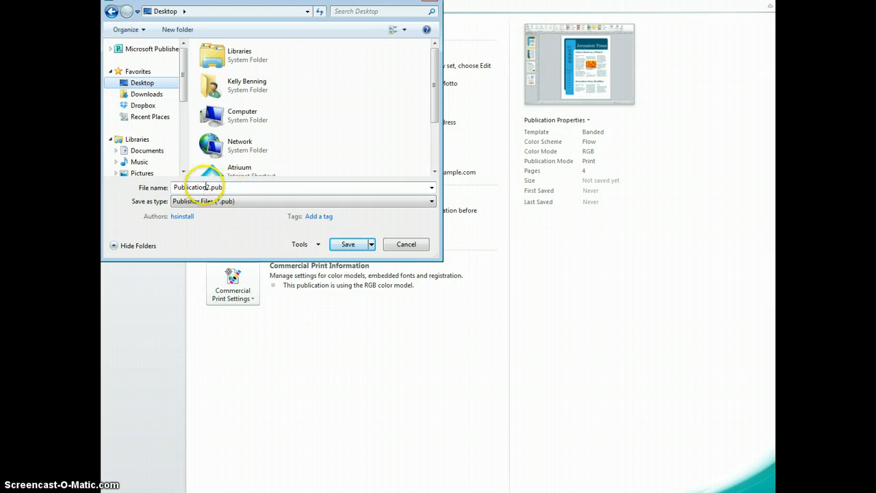
Save the newsletter as 'benning' and export it as benning.pdf
triple_click(198, 188)
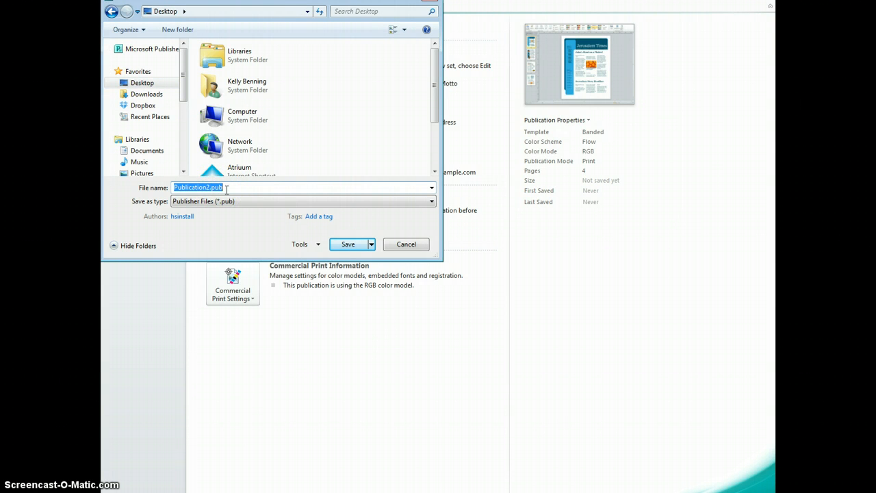
text(benning)
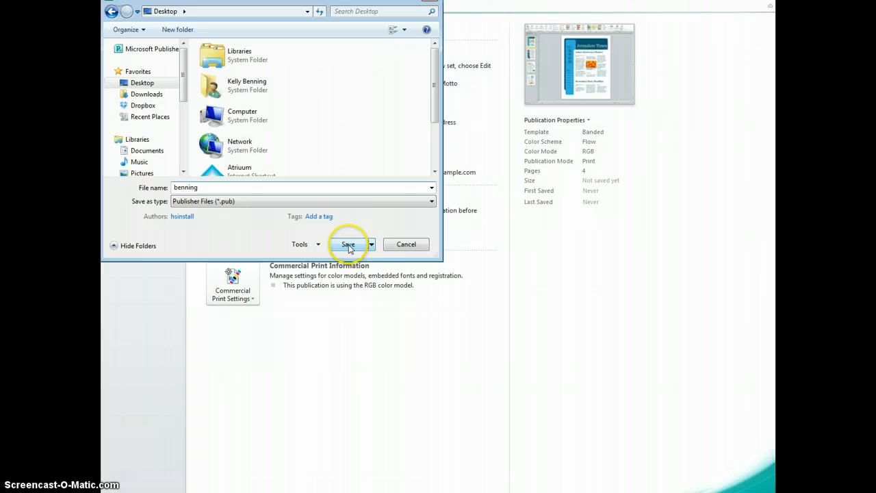
click(348, 245)
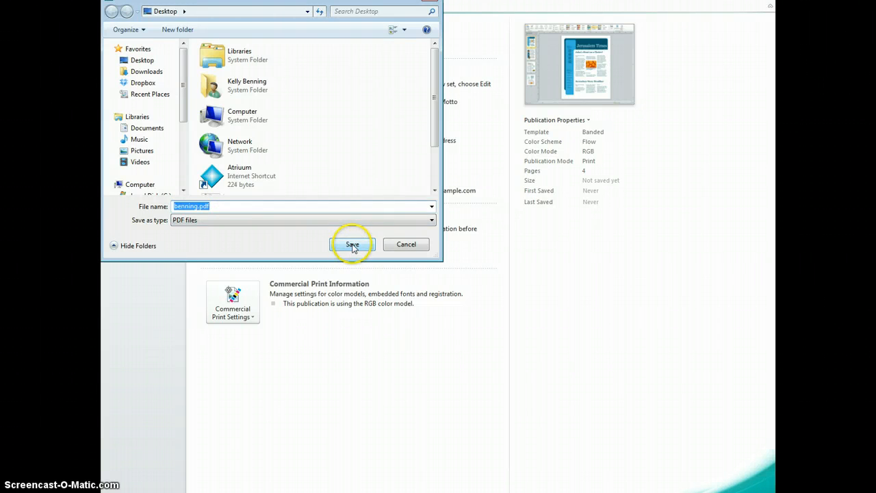
click(353, 244)
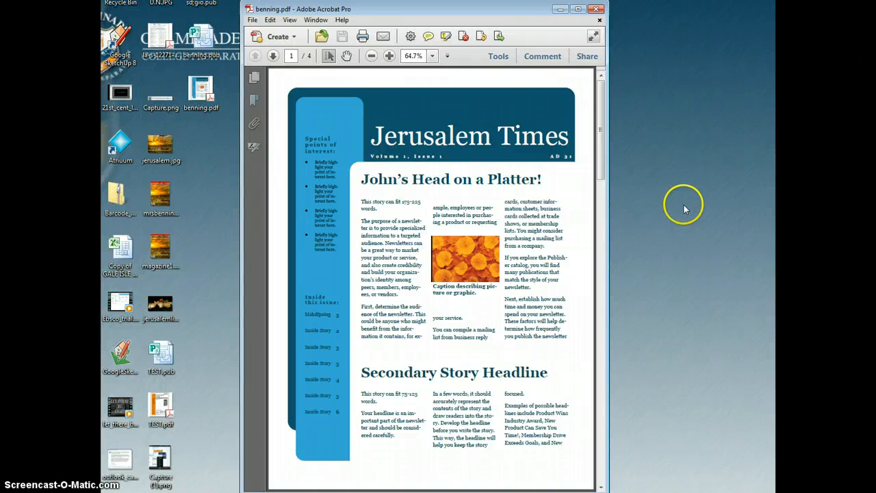
mouse_move(686, 210)
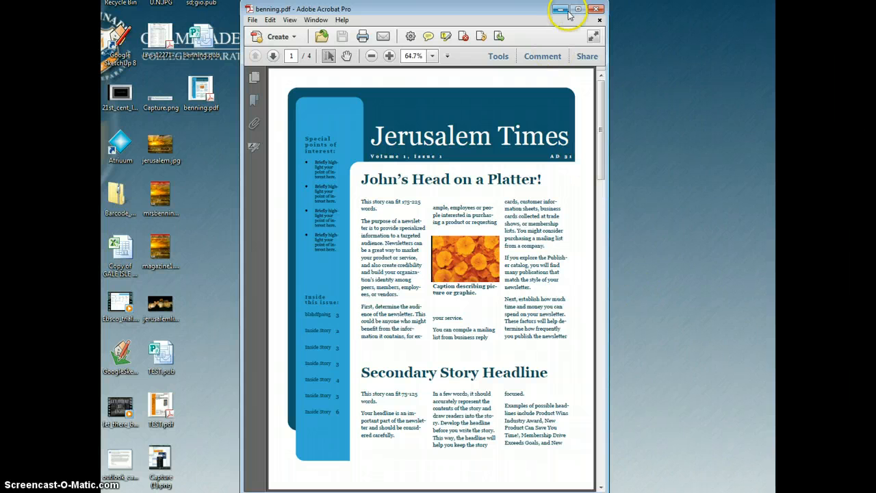
Minimize Adobe Acrobat Pro showing benning.pdf to reveal the desktop
click(561, 9)
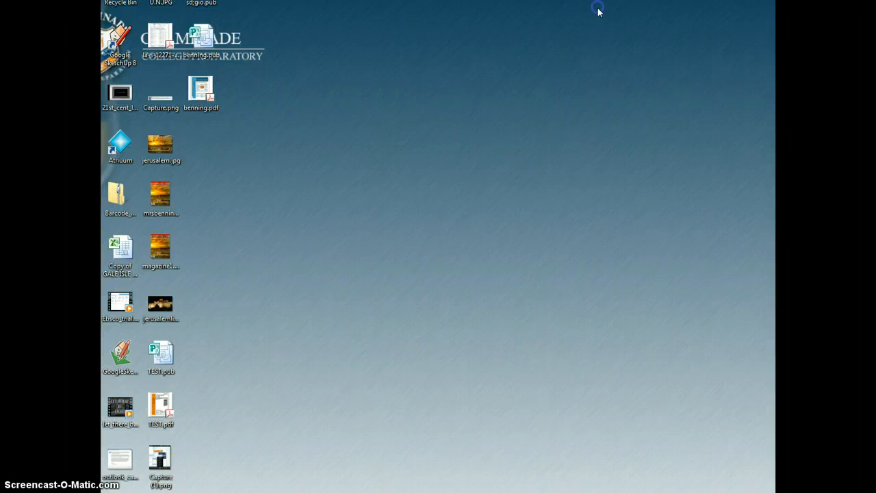
mouse_move(317, 259)
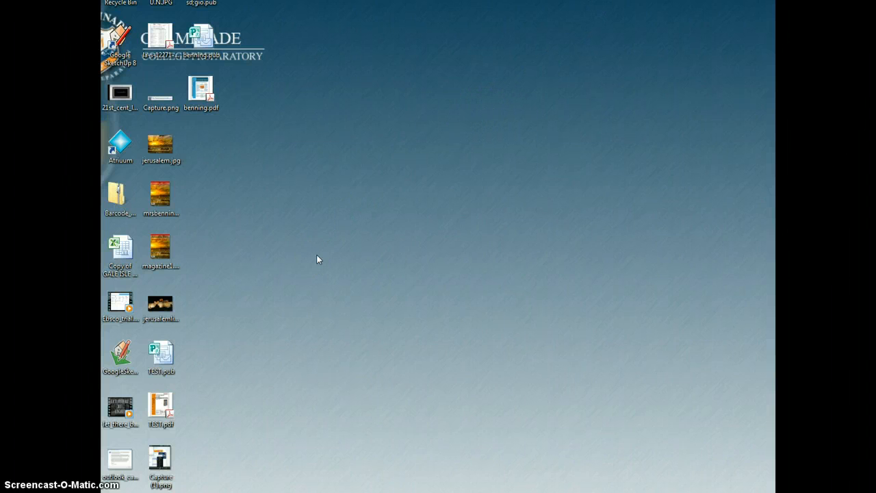